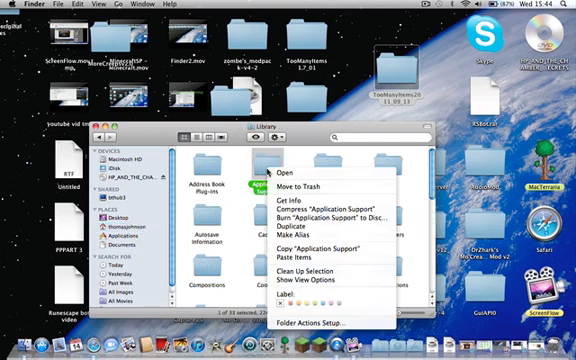
# - Open the minecraft folder in Application Support and bring up actions for its bin folder
pyautogui.click(292, 168)
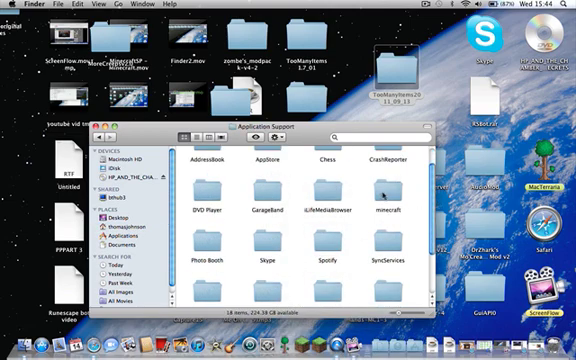
pyautogui.doubleClick(376, 190)
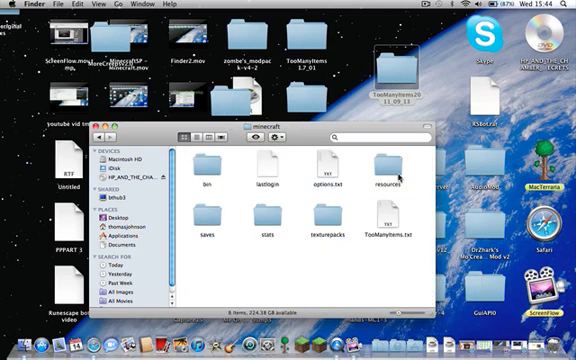
pyautogui.click(204, 164)
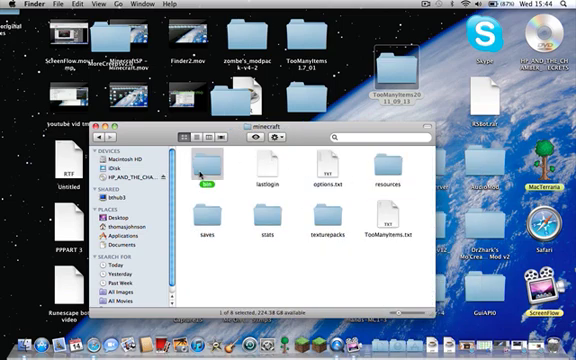
pyautogui.rightClick(204, 164)
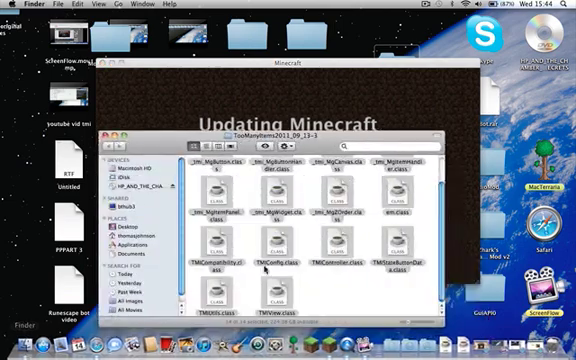
# - Select everything while Minecraft finishes updating to the title screen
pyautogui.press('cmd+a')
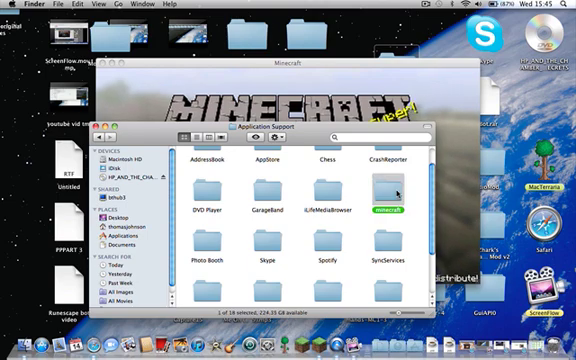
# - Open the minecraft folder's bin folder to reach the extracted minecraft.jar files
pyautogui.doubleClick(384, 188)
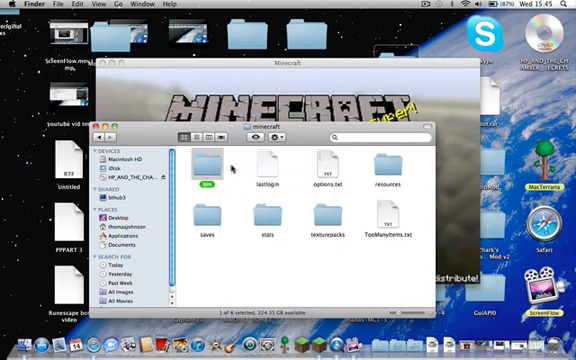
pyautogui.doubleClick(204, 176)
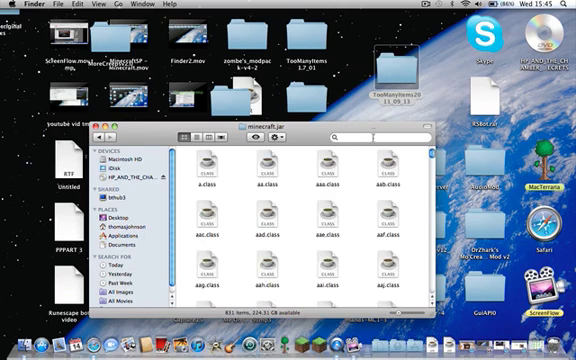
# - Find META-INF via a 'meta' search, then paste the Too Many Items files into the jar folder
pyautogui.write('meta-inf')
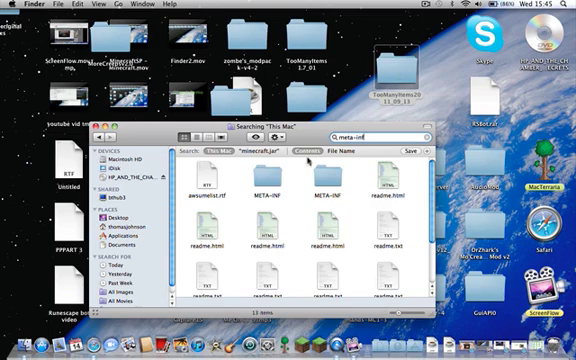
pyautogui.click(236, 152)
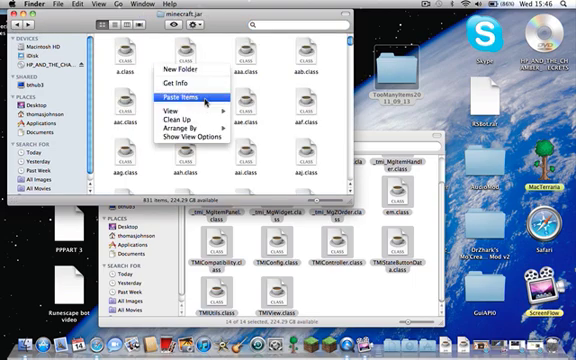
pyautogui.click(186, 96)
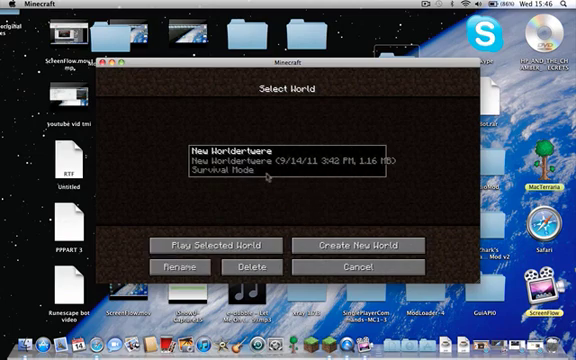
# - Play the existing world, page through the Too Many Items inventory, then pause to save and quit
pyautogui.click(208, 248)
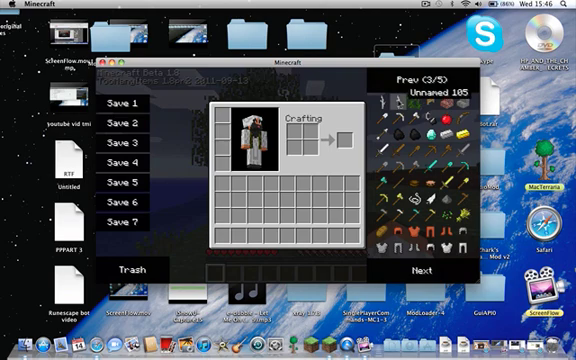
pyautogui.click(440, 272)
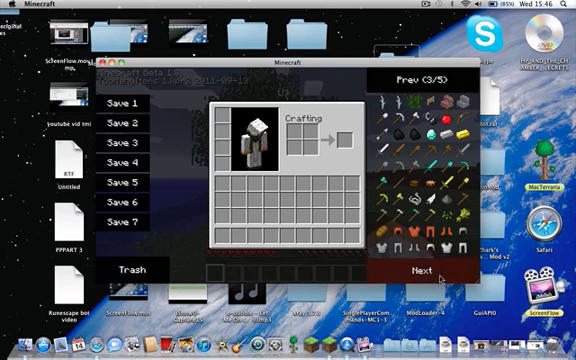
pyautogui.click(420, 272)
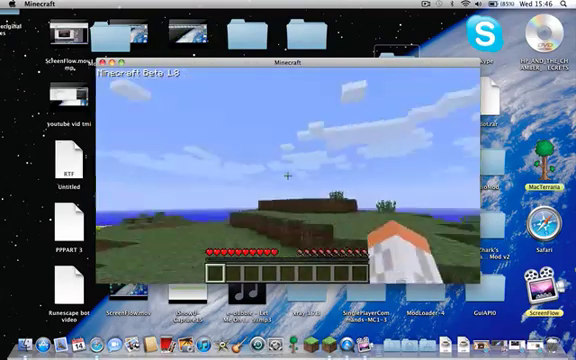
pyautogui.press('Escape')
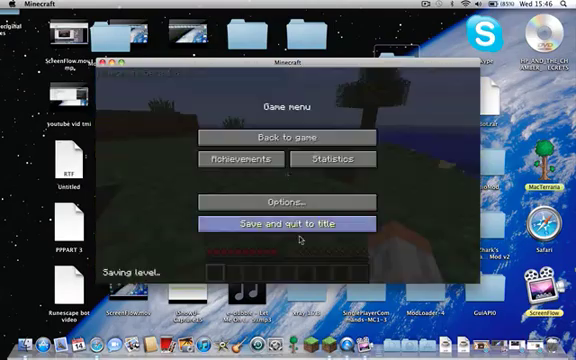